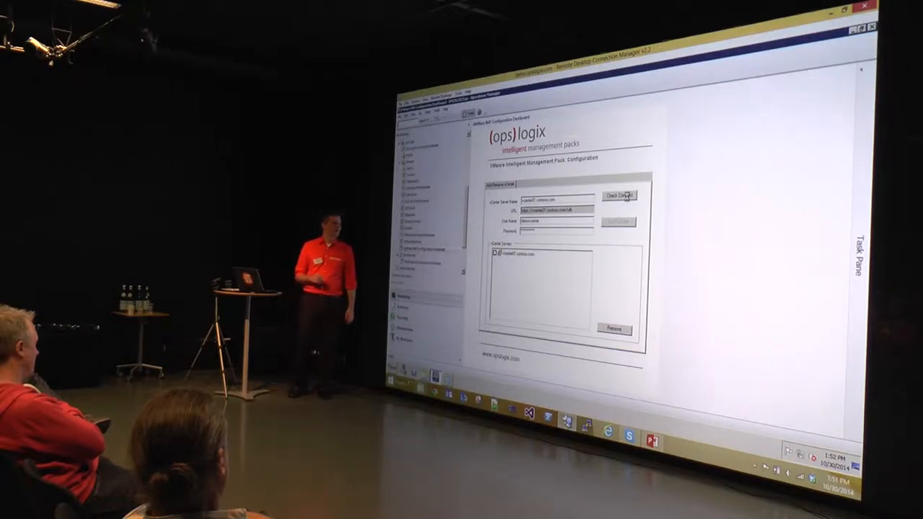
- Show the VMware ESX Hosts view listing each host's health state and details
{"action": "left_click", "coordinate": [619, 195]}
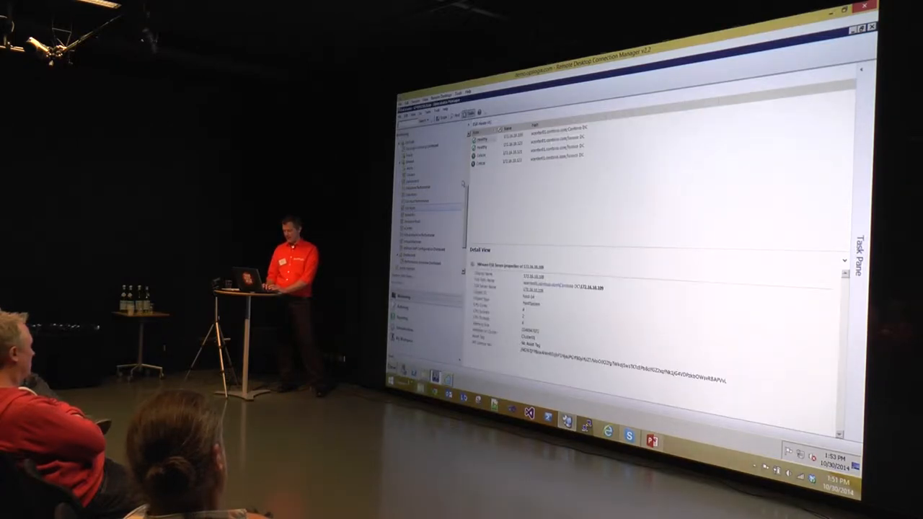
- Select the last Critical ESX host and show its Open submenu of Alert, Diagram, Event and Performance views
{"action": "left_click", "coordinate": [498, 163]}
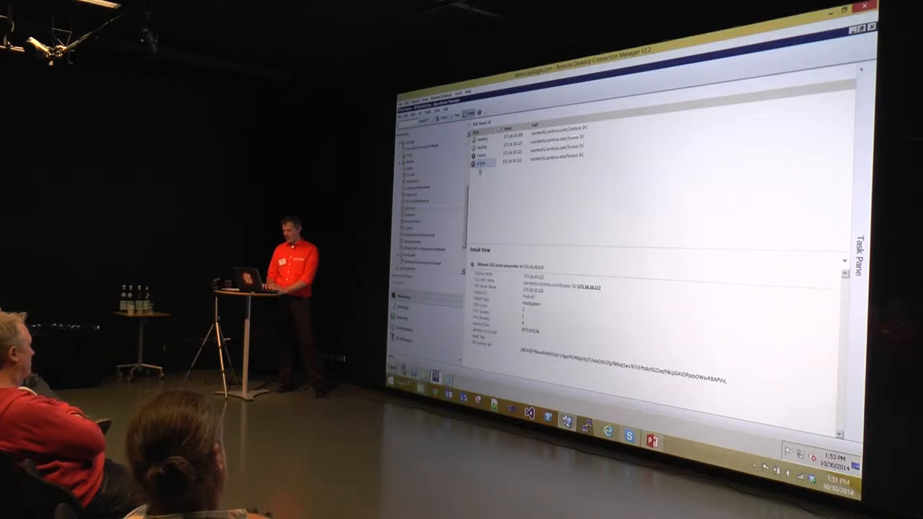
{"action": "right_click", "coordinate": [481, 163]}
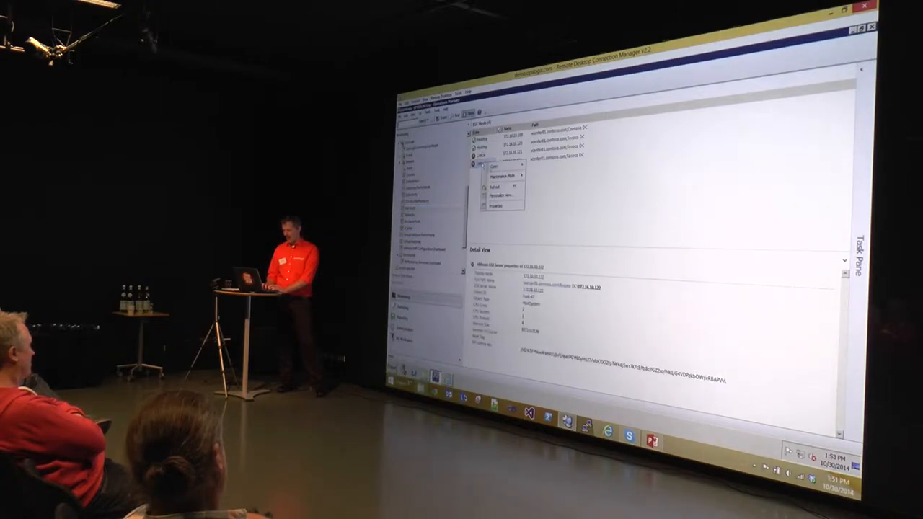
{"action": "left_click", "coordinate": [496, 165]}
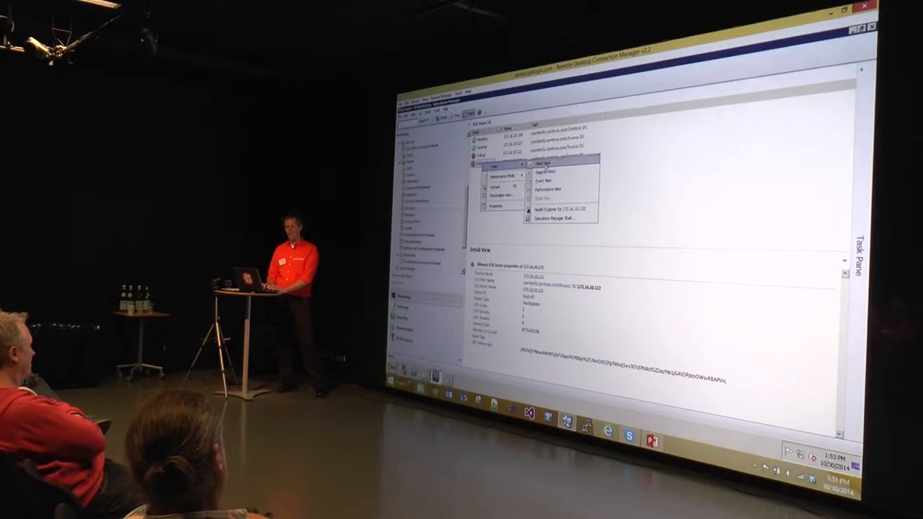